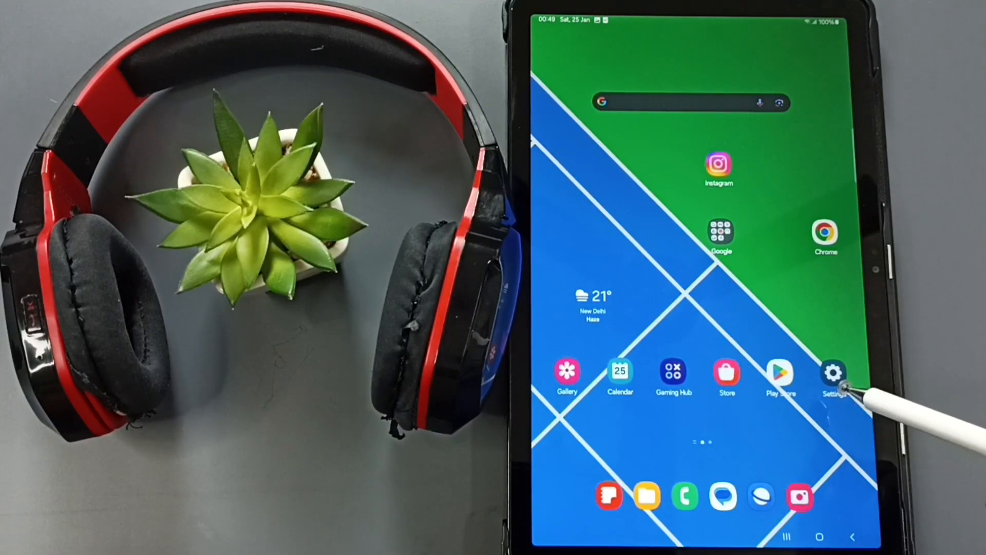
# - Launch the Settings app and go to the Connections page
pyautogui.click(834, 374)
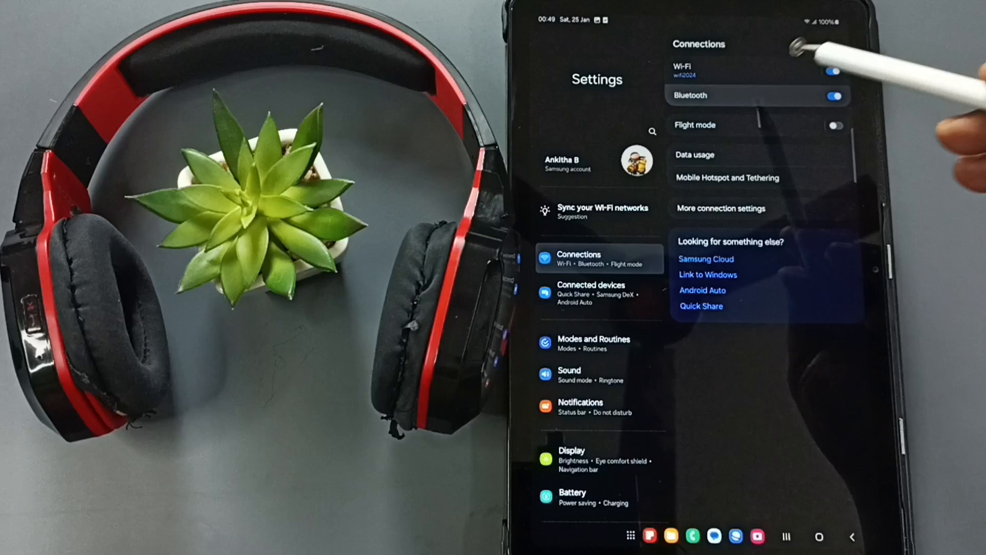
# - Switch Bluetooth on from its settings page so nearby devices appear
pyautogui.click(690, 95)
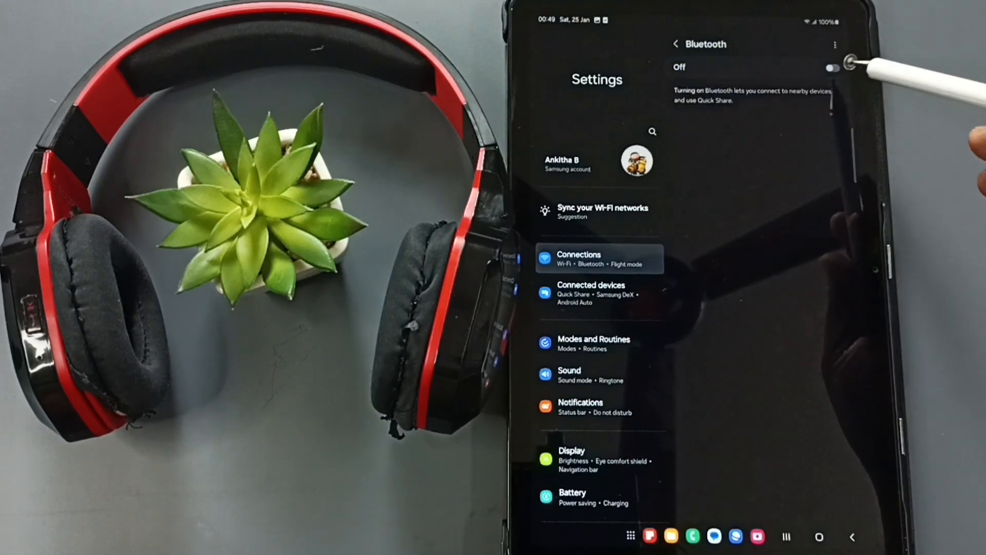
pyautogui.click(832, 67)
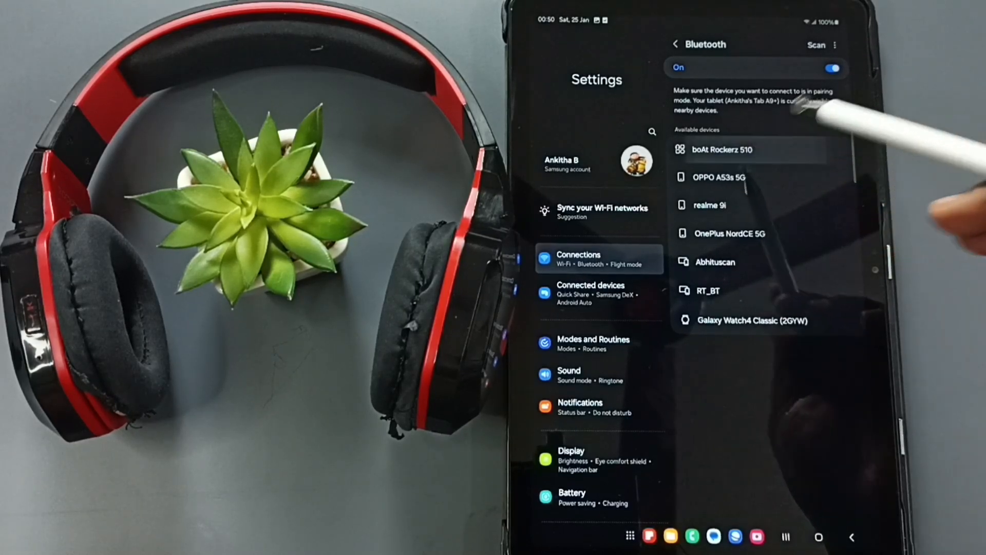
# - Select boAt Rockerz 510 under Available devices and confirm the pairing request
pyautogui.click(723, 149)
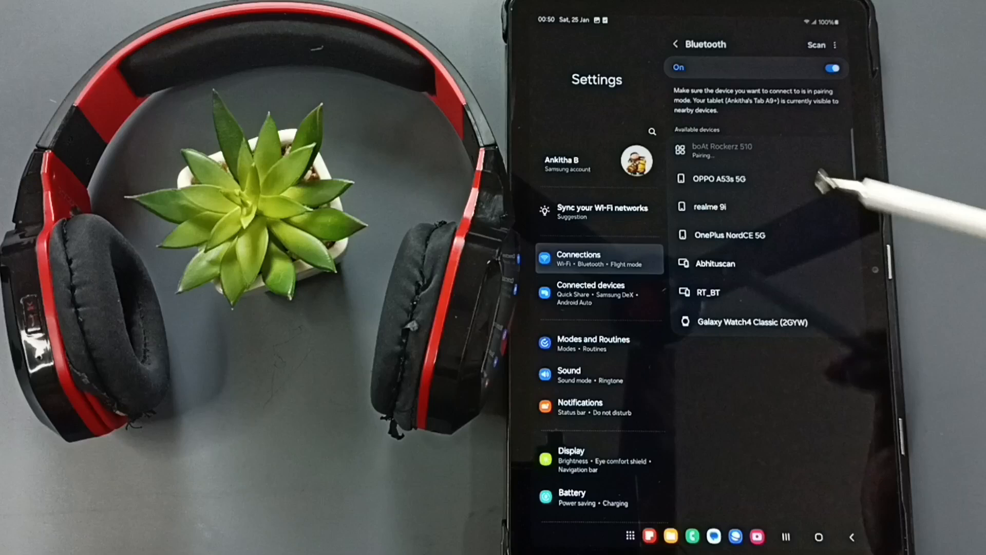
pyautogui.click(723, 150)
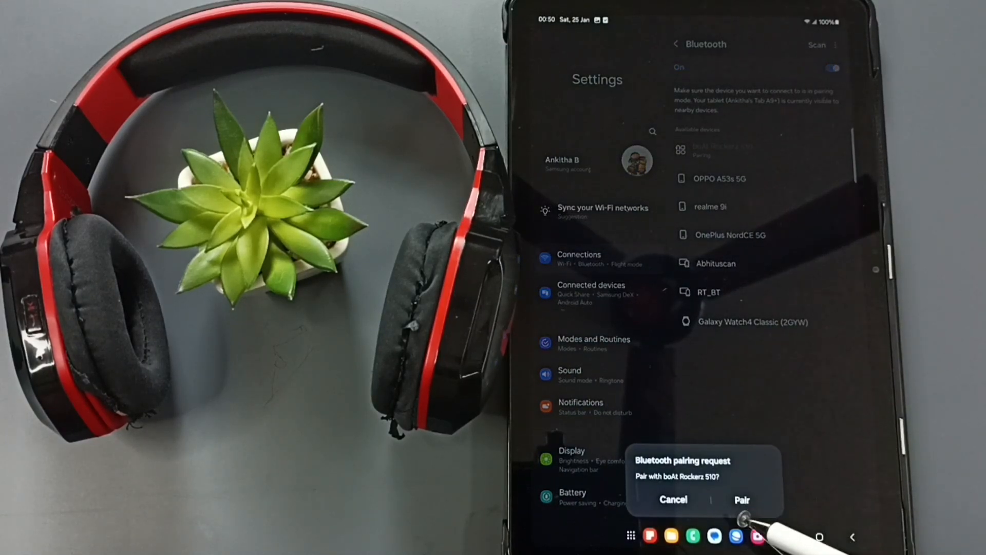
pyautogui.click(742, 499)
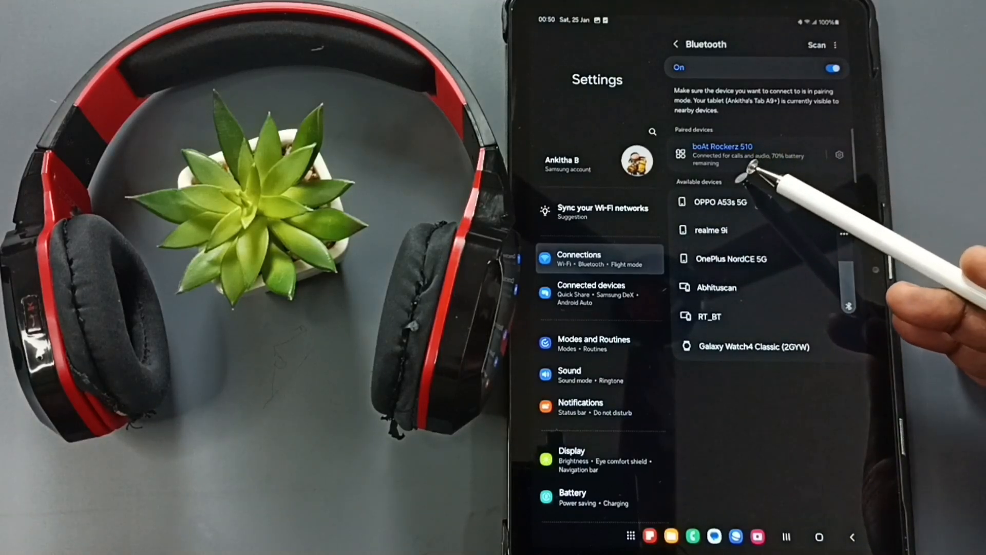
pyautogui.moveTo(748, 195)
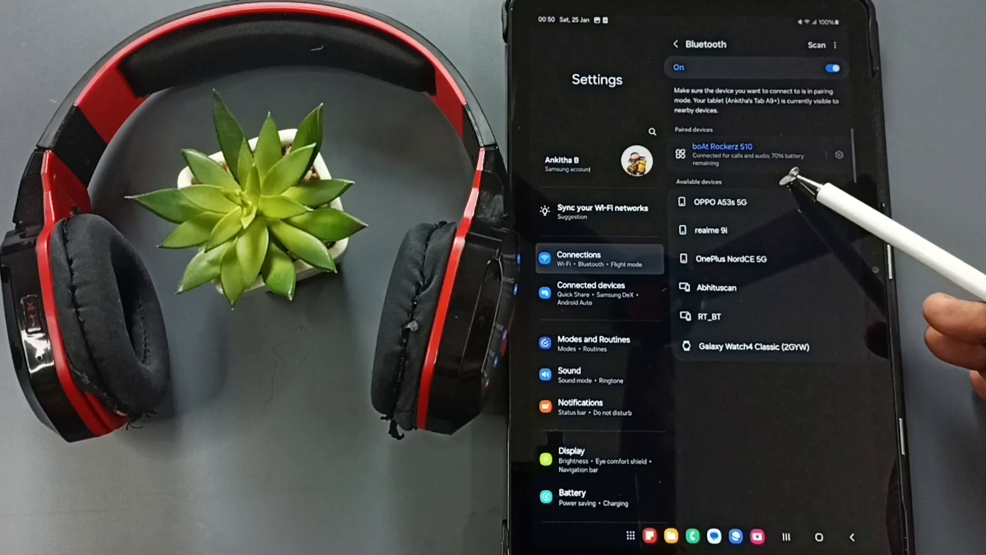
pyautogui.moveTo(881, 176)
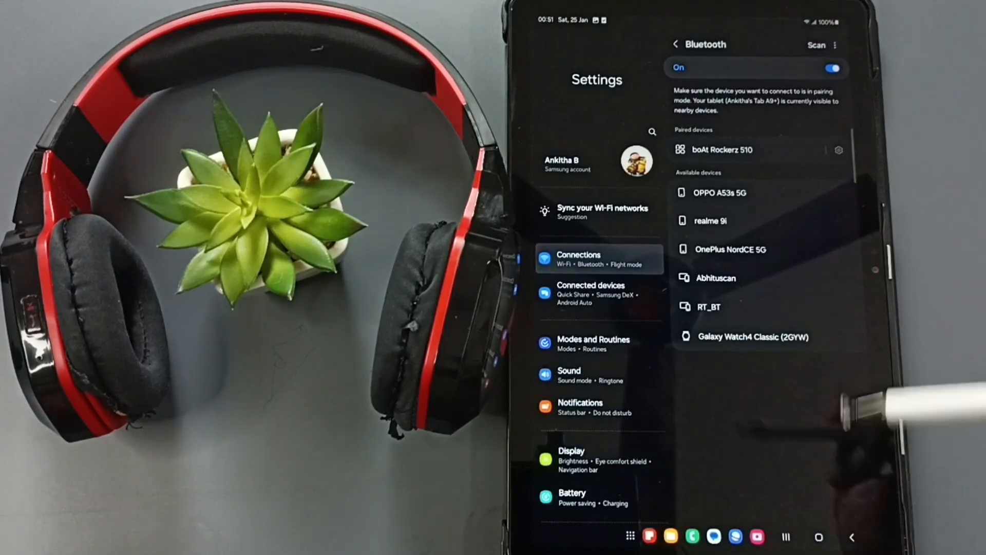
pyautogui.moveTo(799, 296)
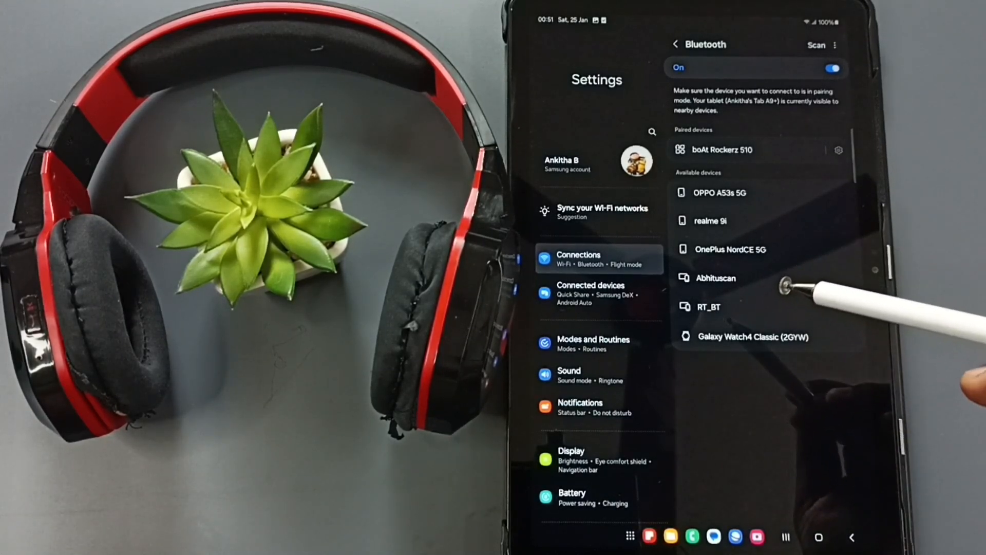
# - Tap boAt Rockerz 510 under Paired devices to start reconnecting
pyautogui.click(723, 149)
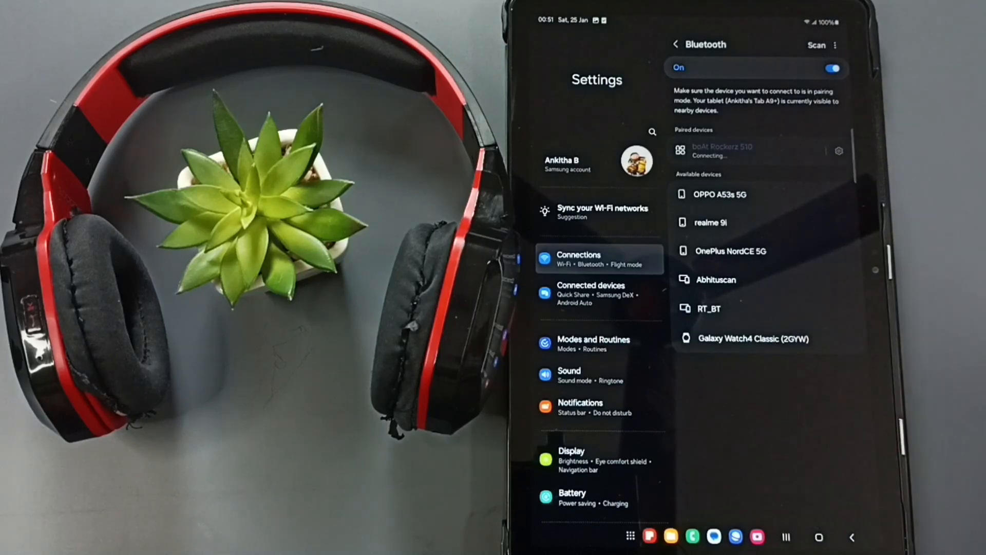